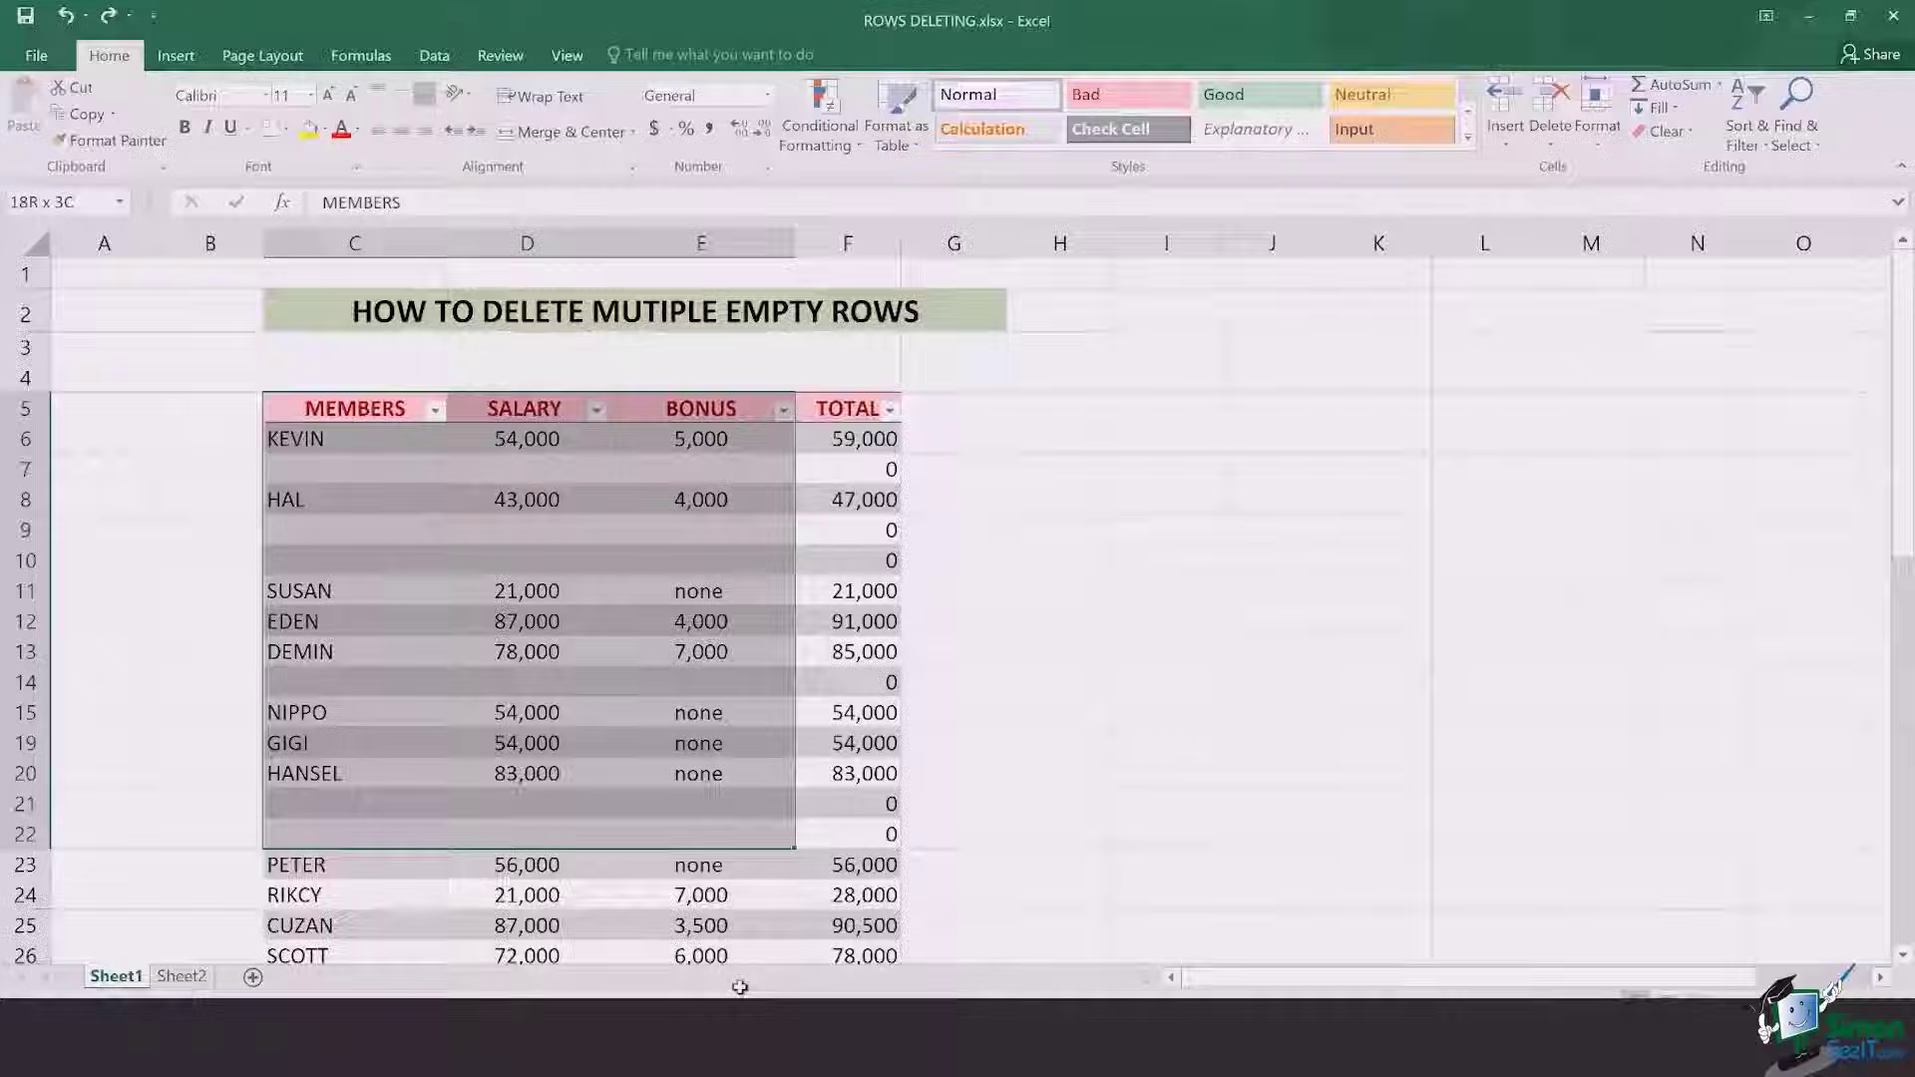
Select the Sheet1 member table and bring up the Go To dialog with Ctrl+G.
scroll("down", 3)
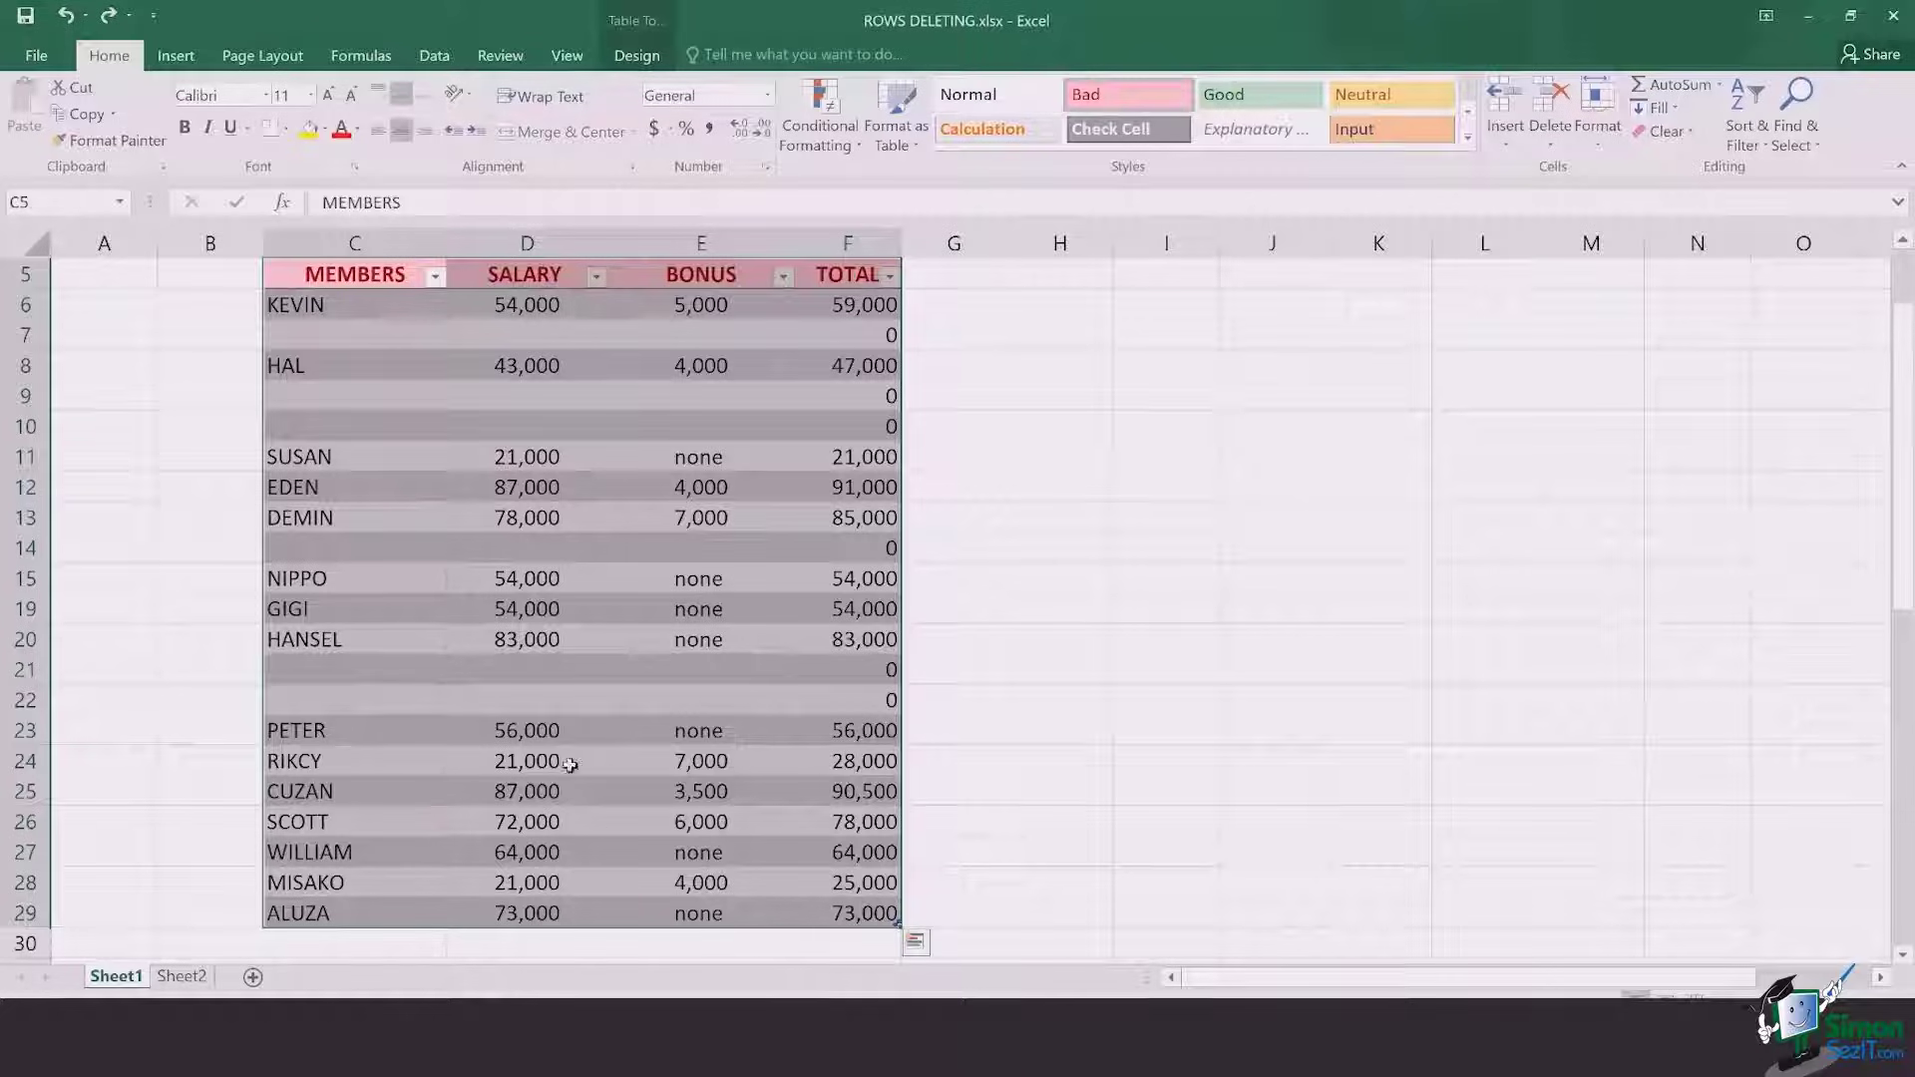
key("ctrl+g")
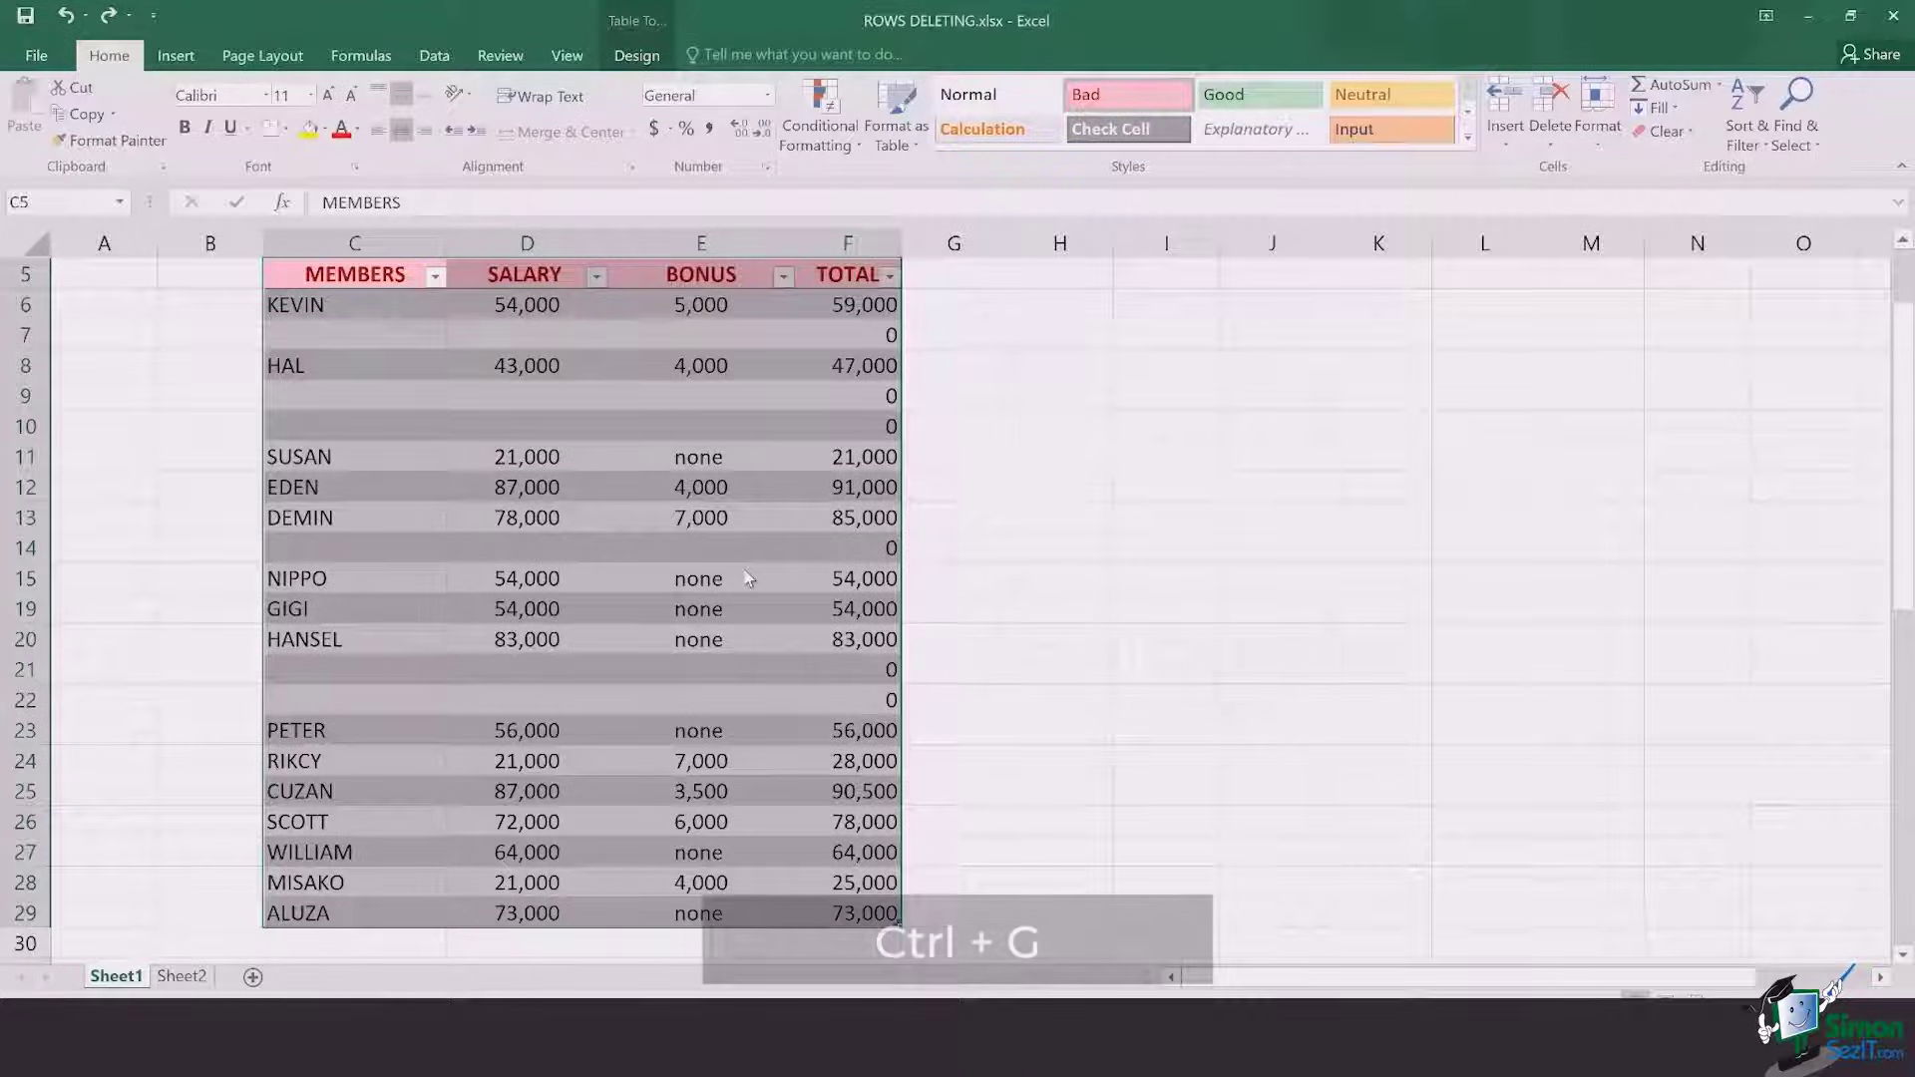
key("ctrl+g")
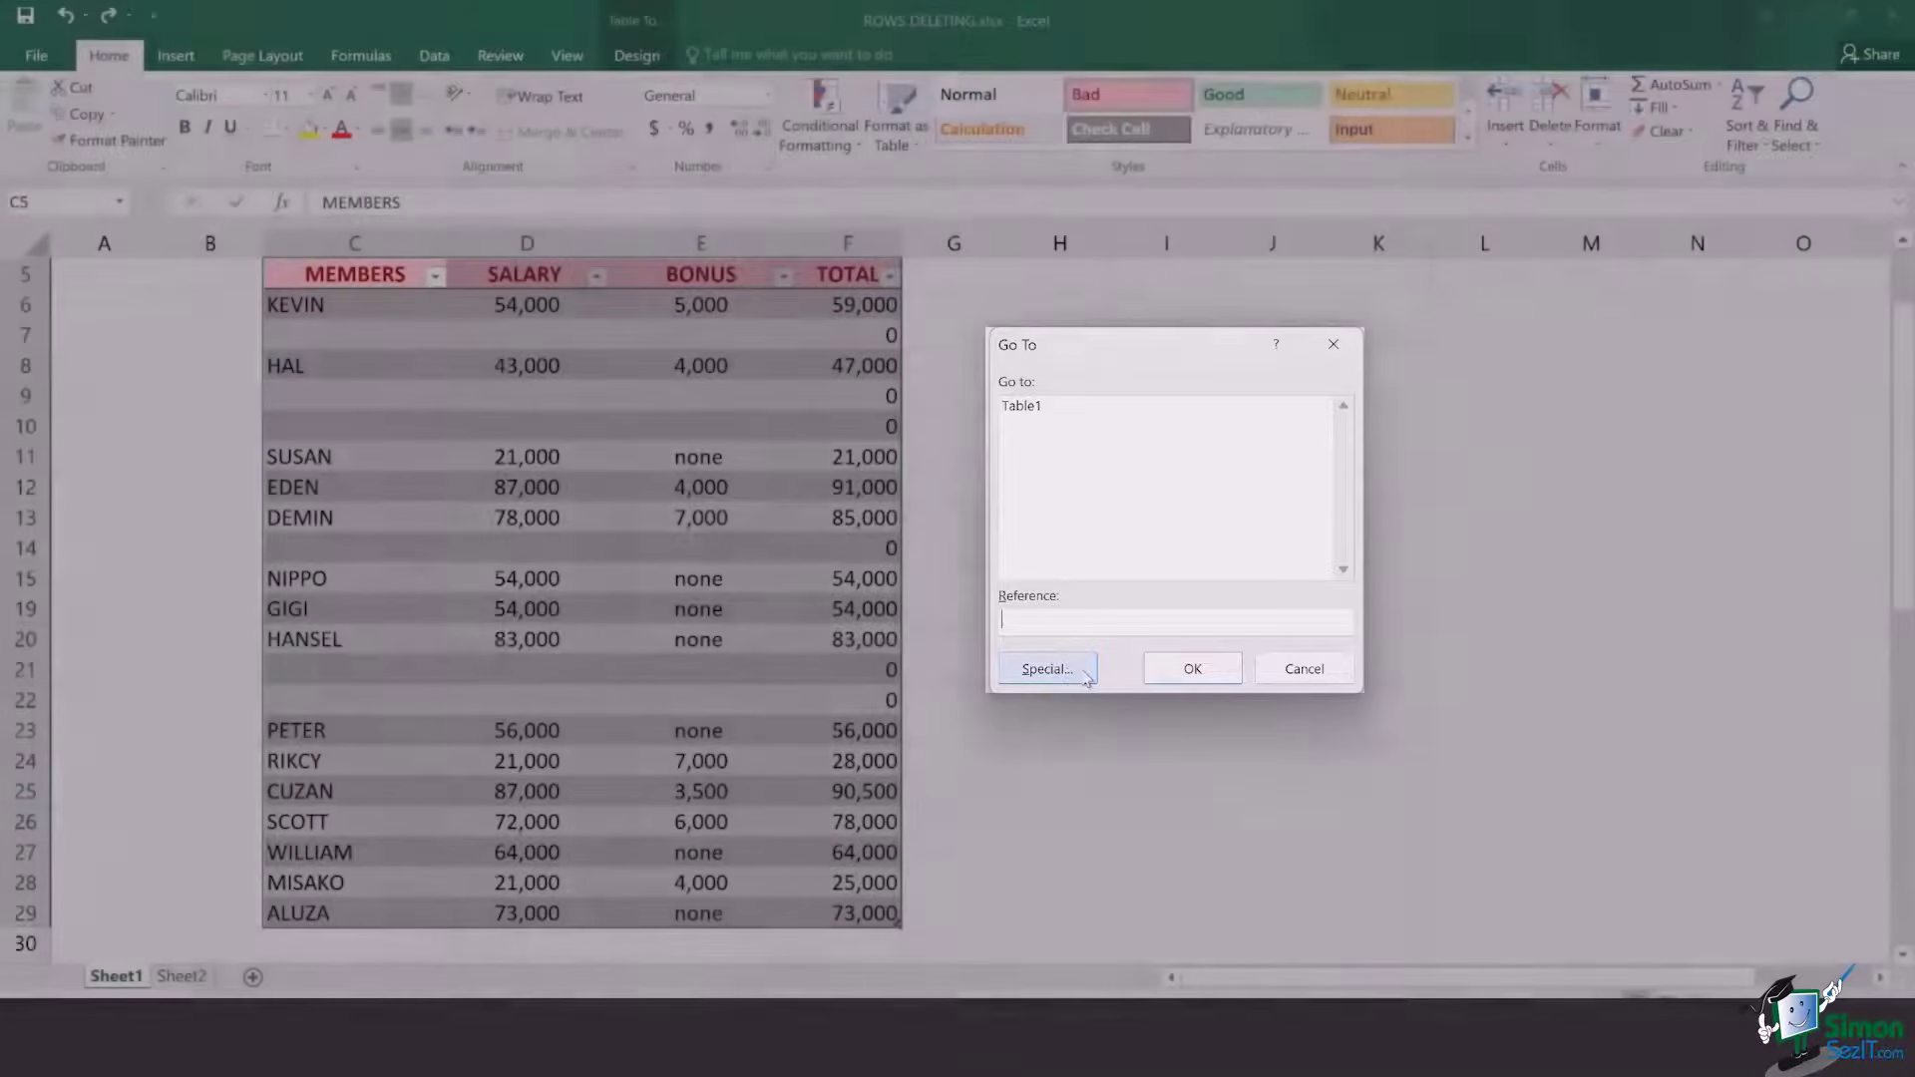
Use Go To Special with the Blanks option to select every empty cell in the table.
left_click(1043, 669)
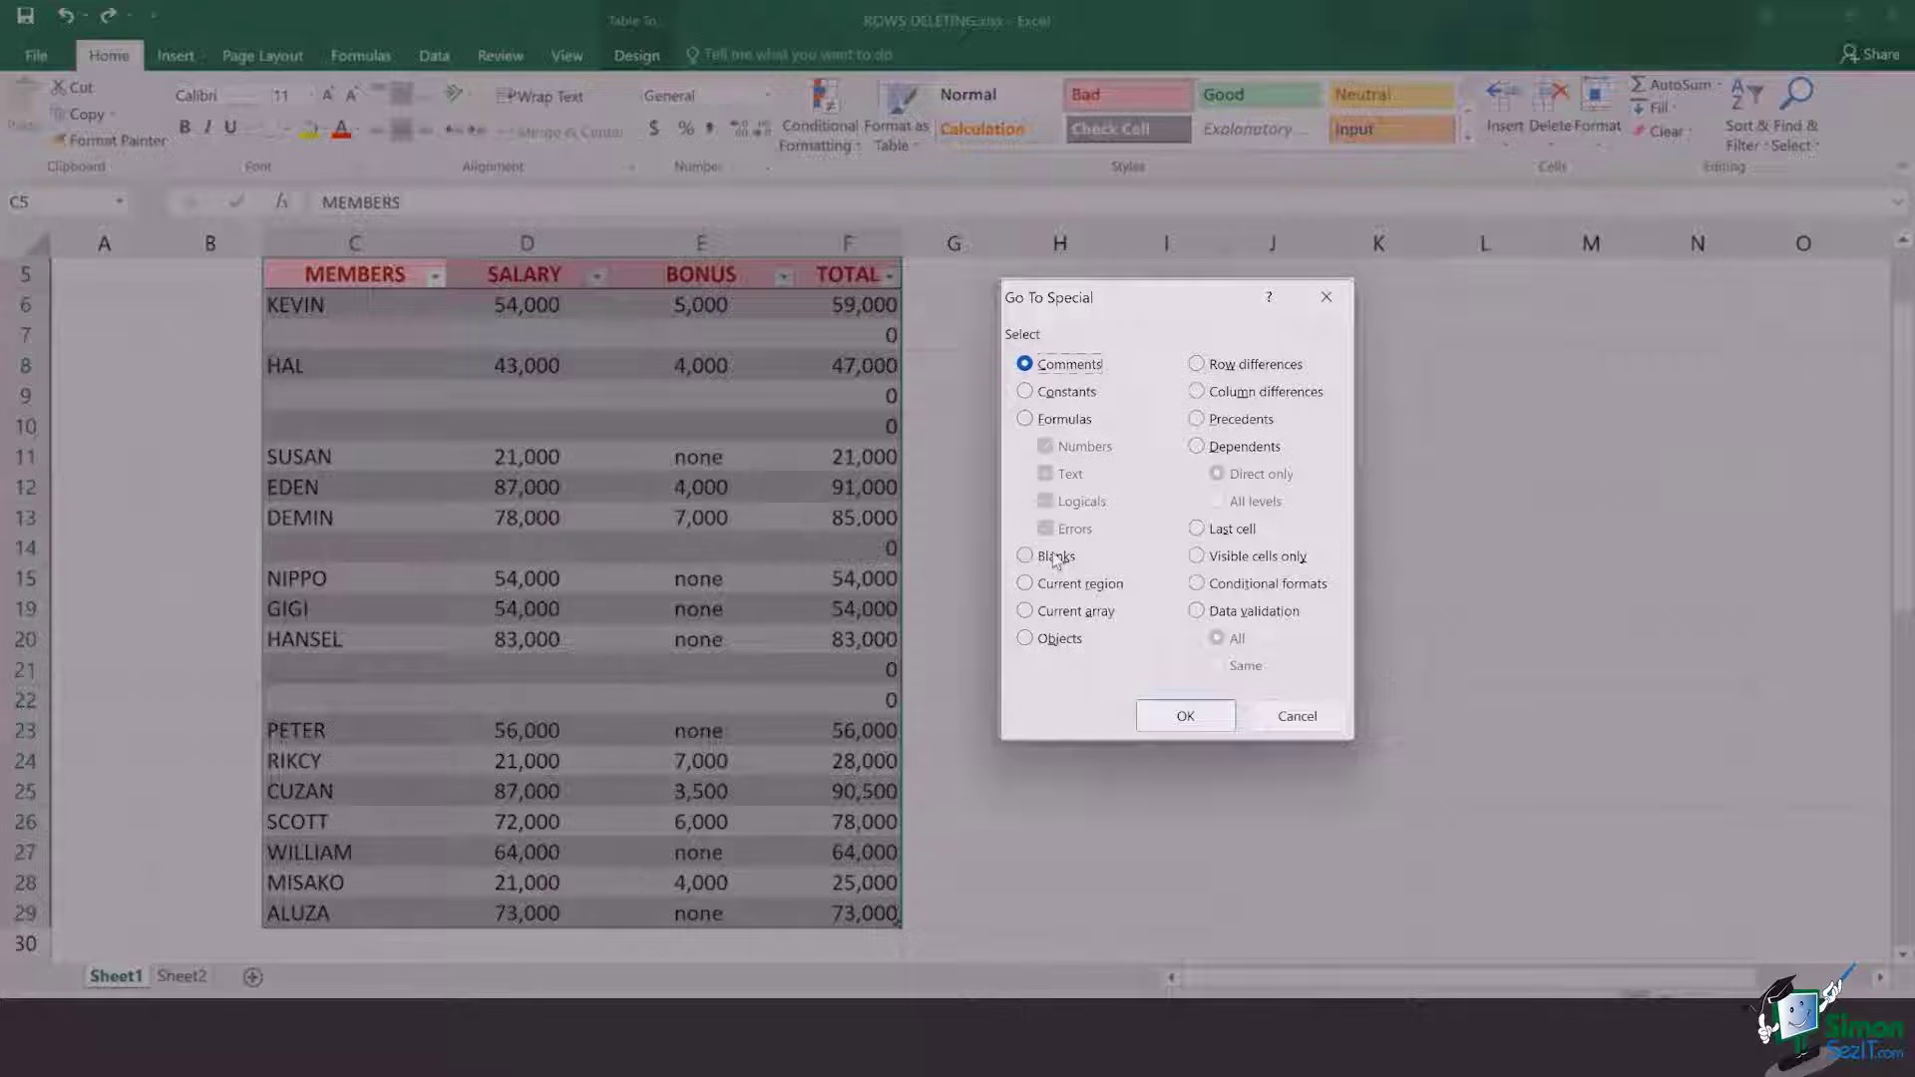
left_click(1025, 556)
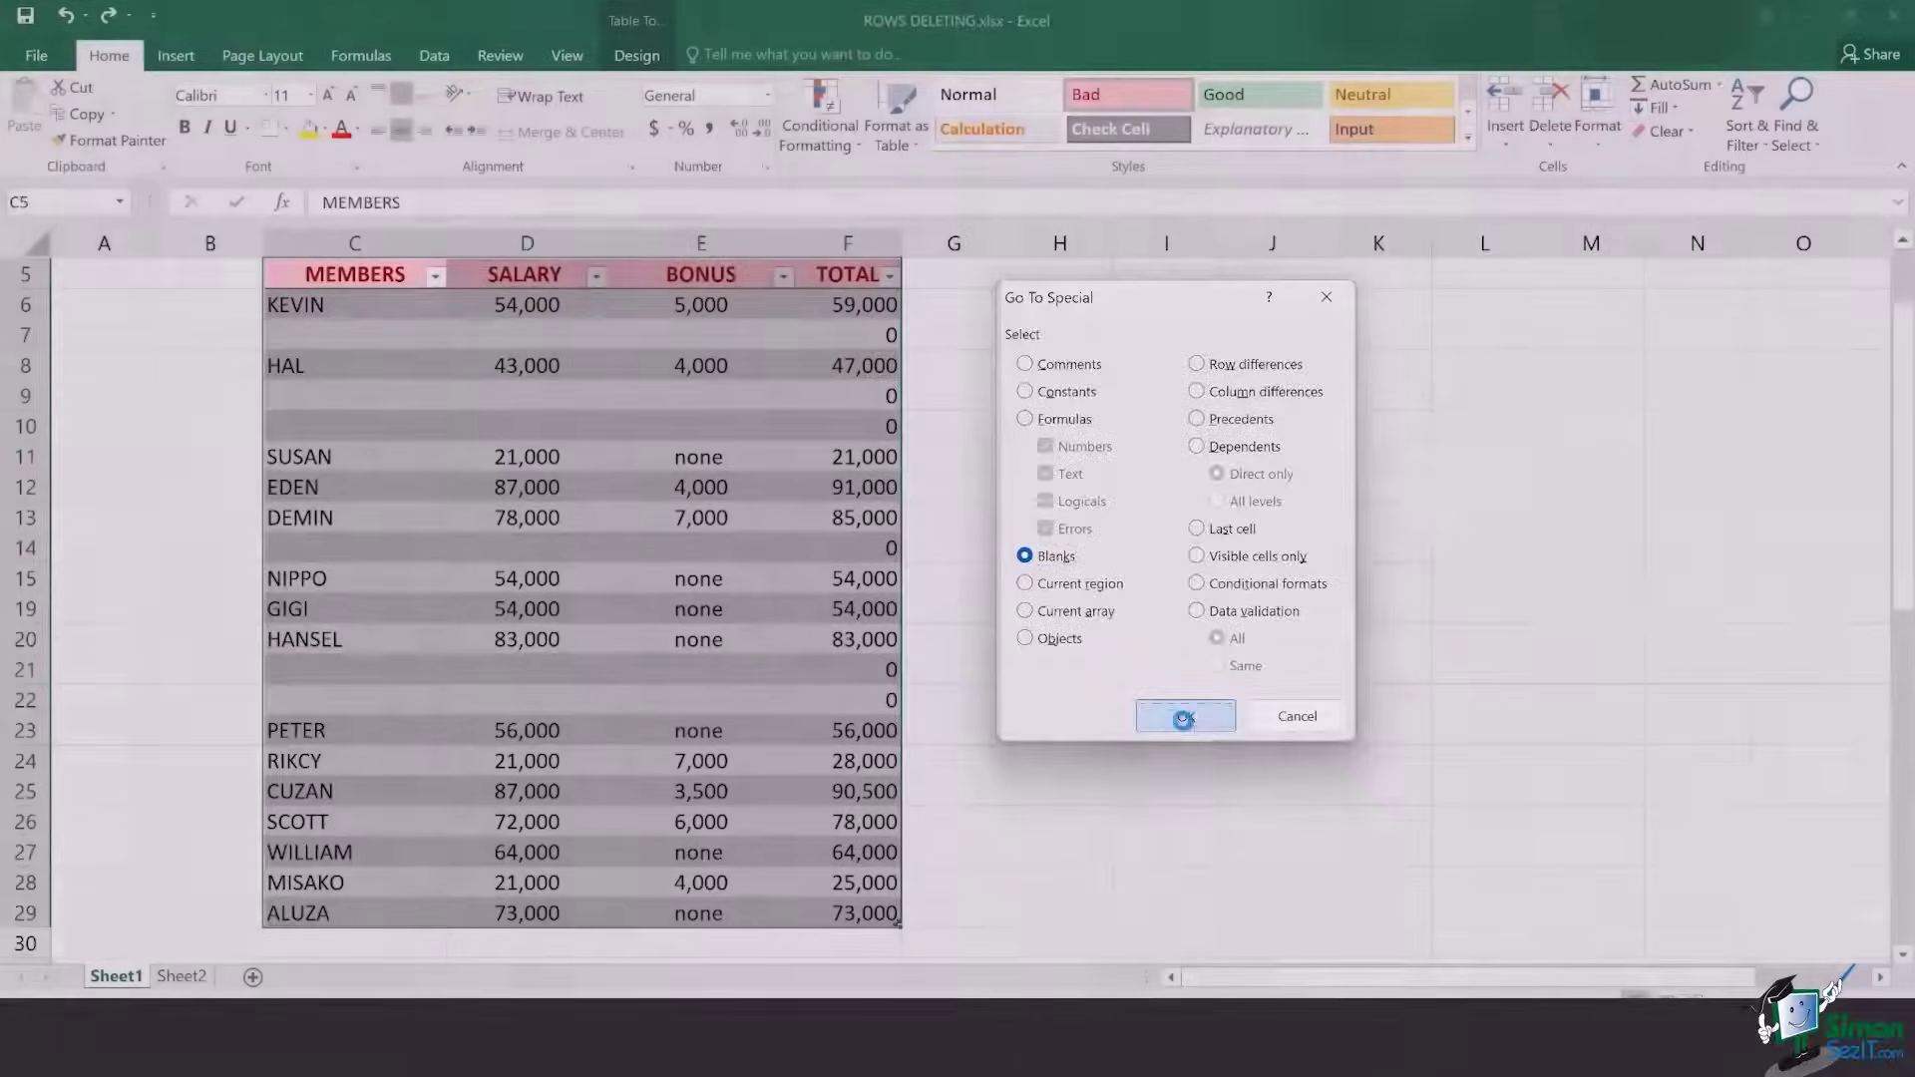
left_click(1183, 717)
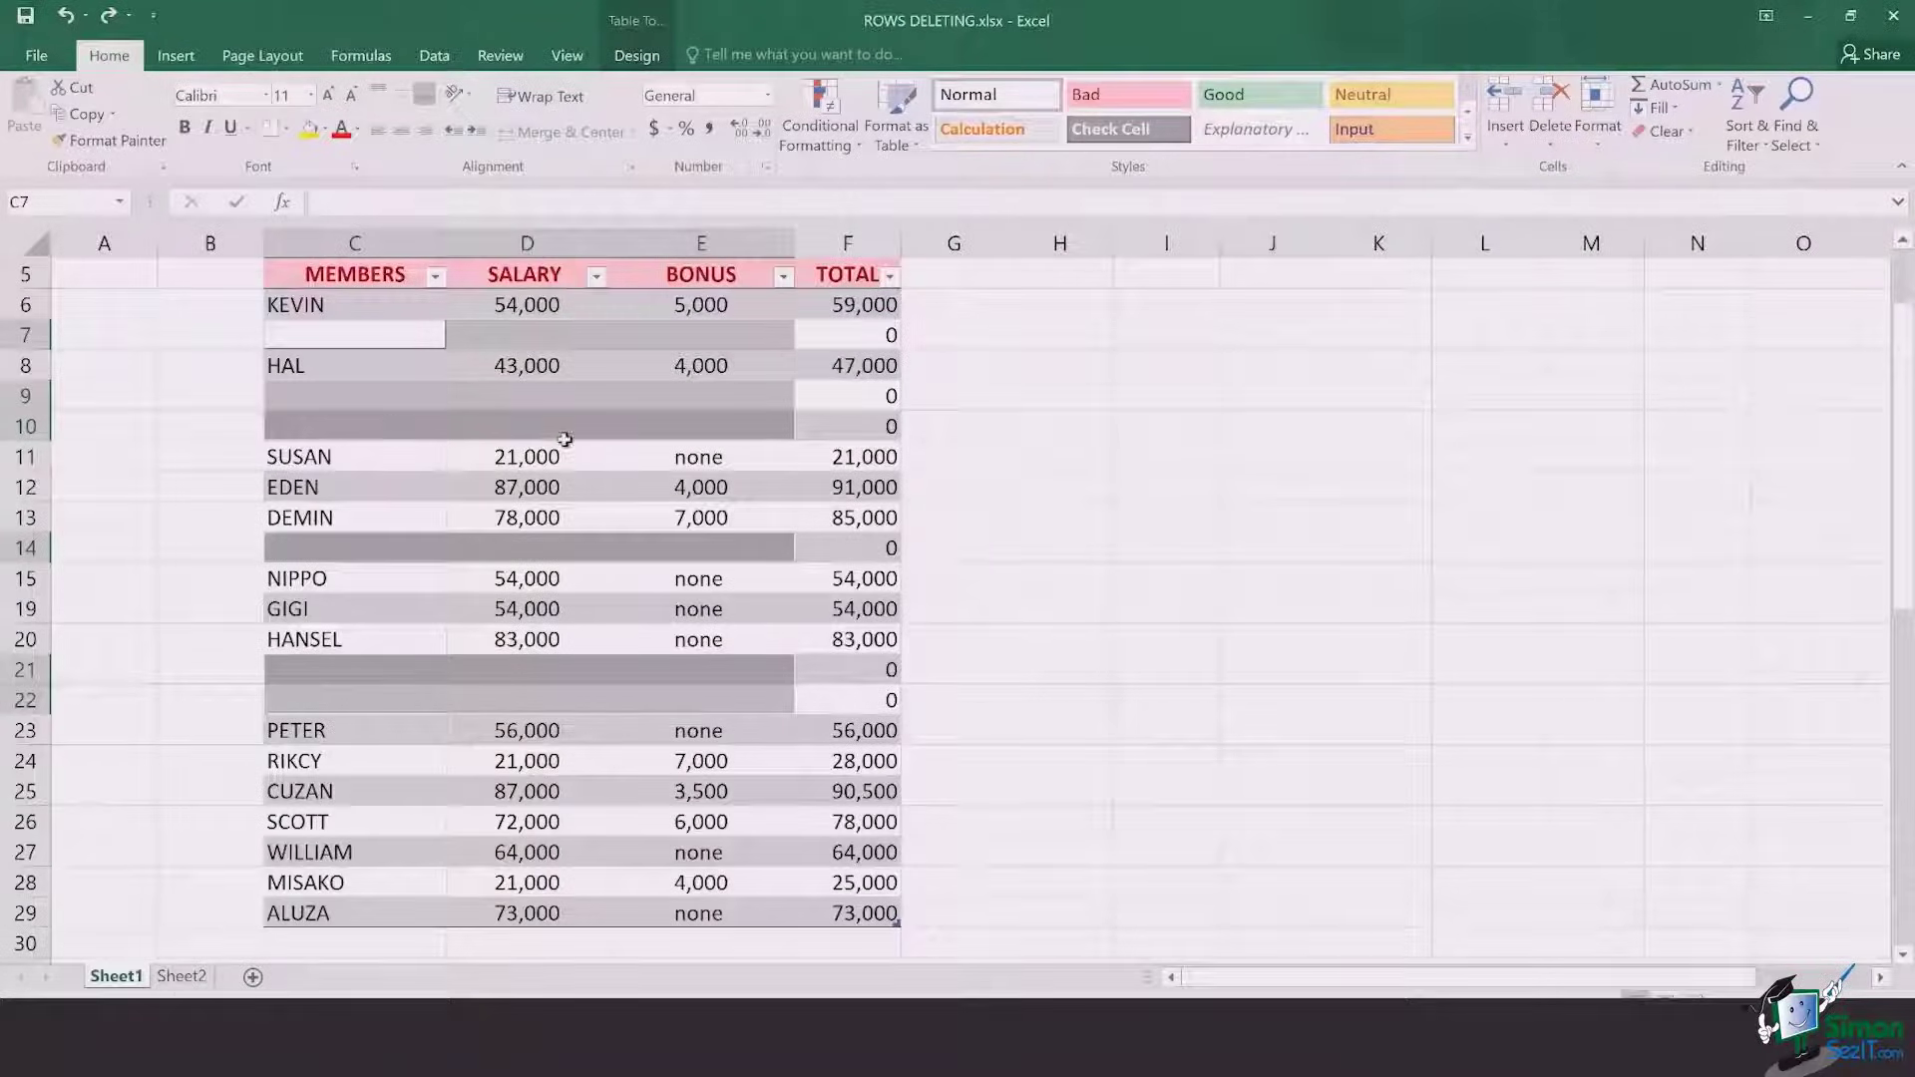
mouse_move(732, 405)
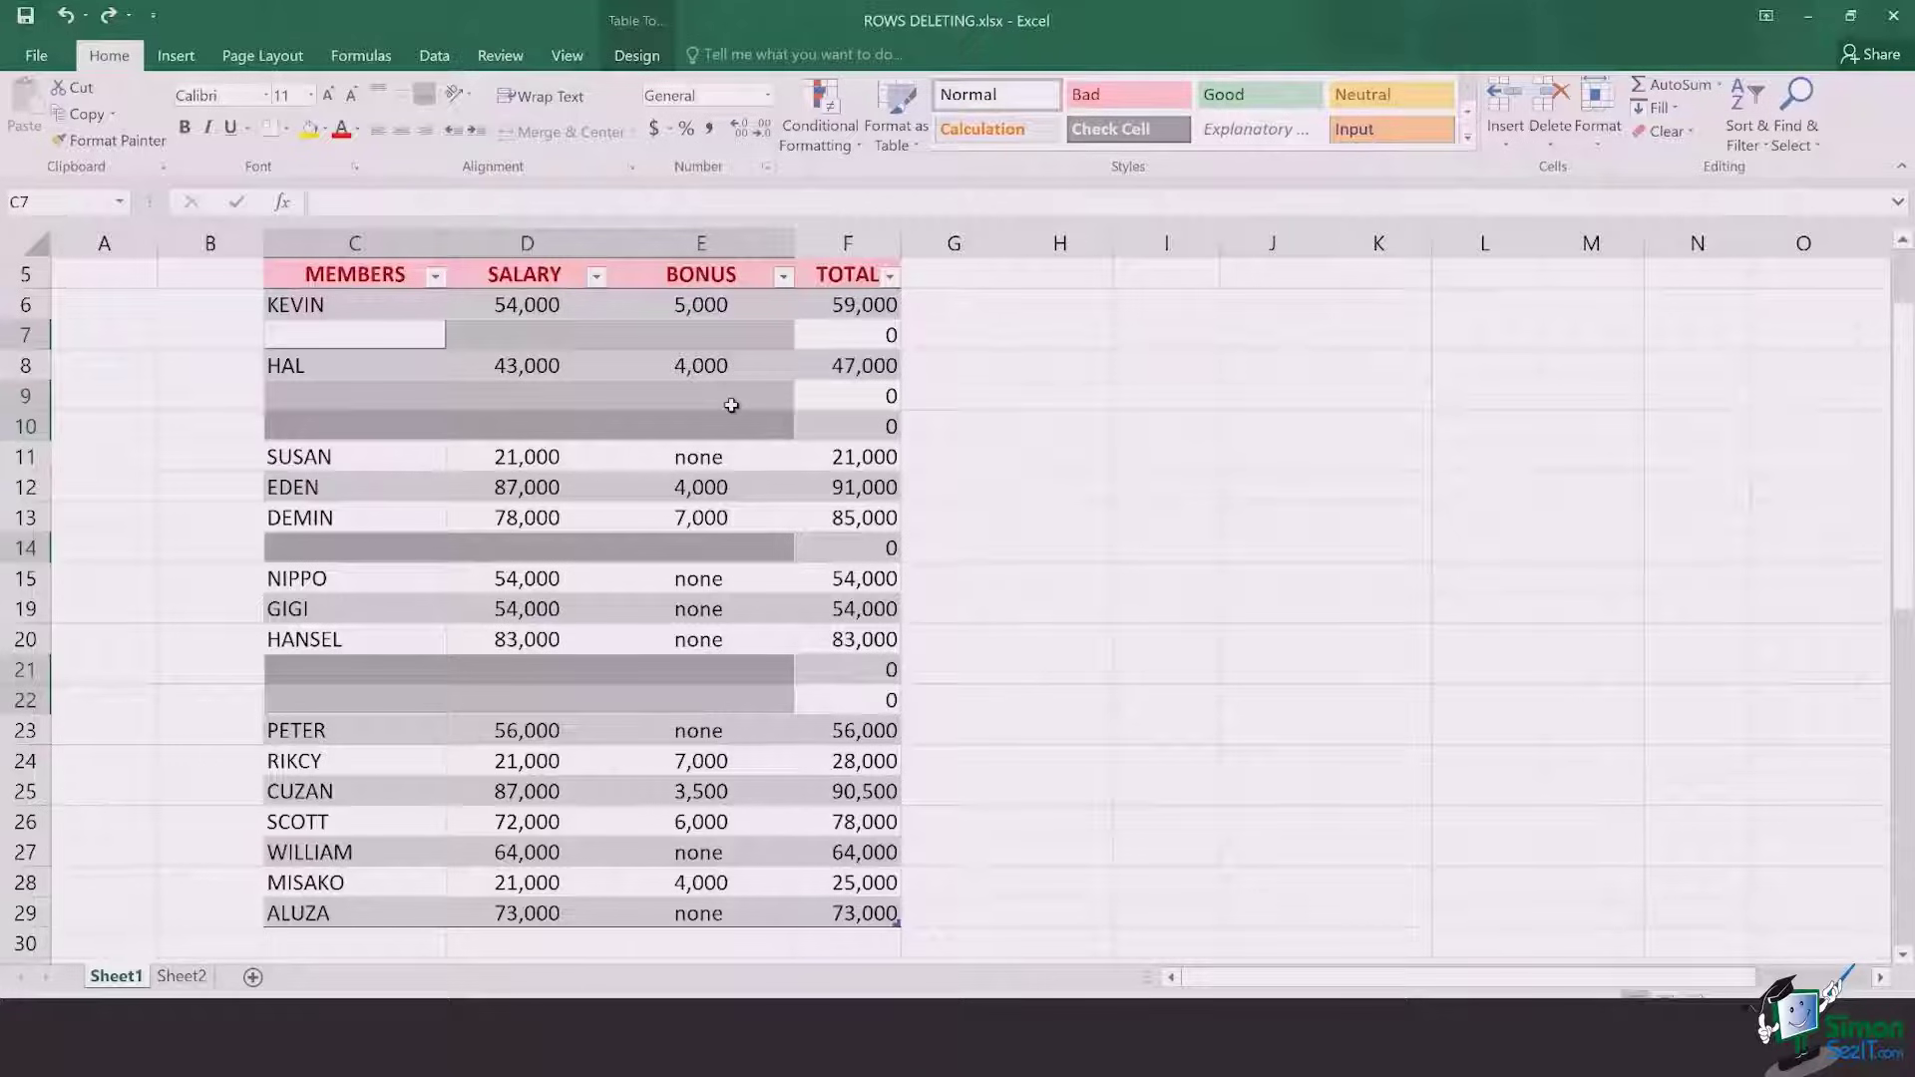
mouse_move(648, 411)
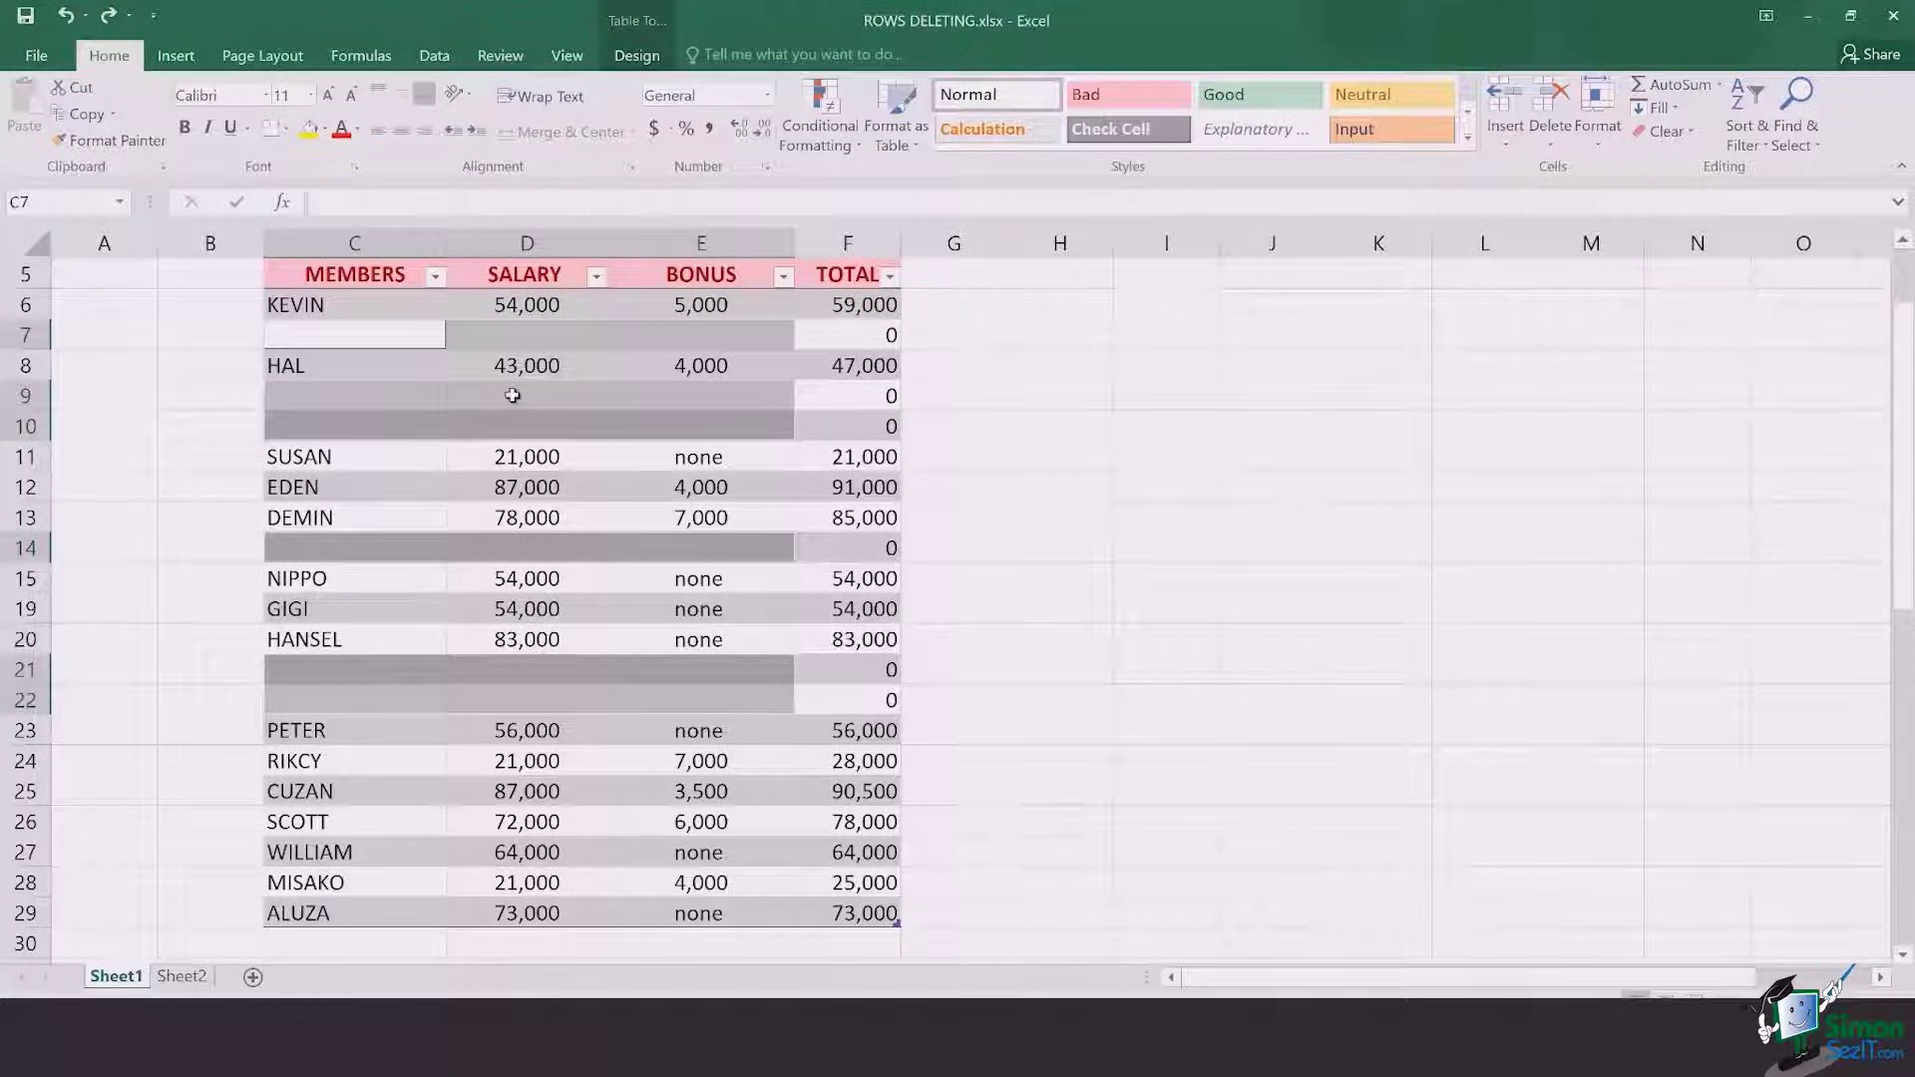
Delete the selected blank cells shifting cells up, then move to Sheet2.
right_click(513, 395)
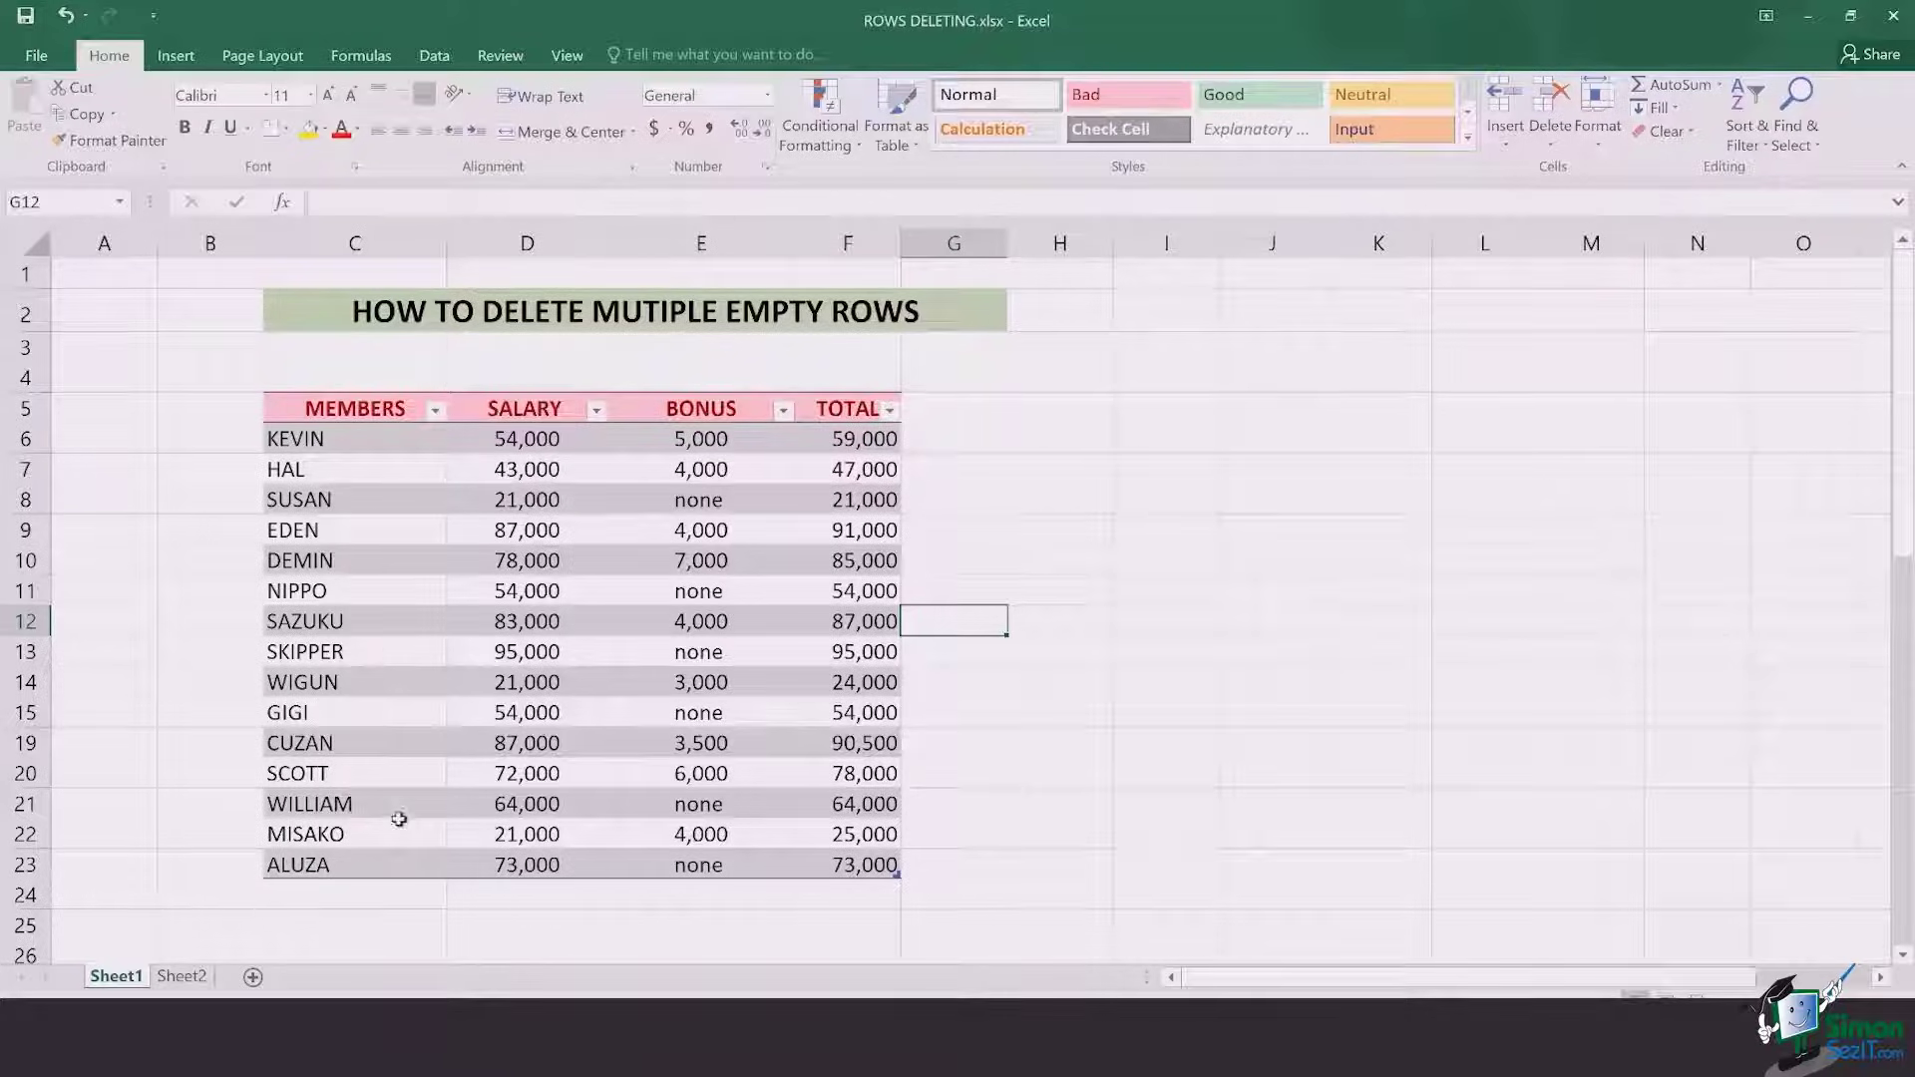
left_click(181, 975)
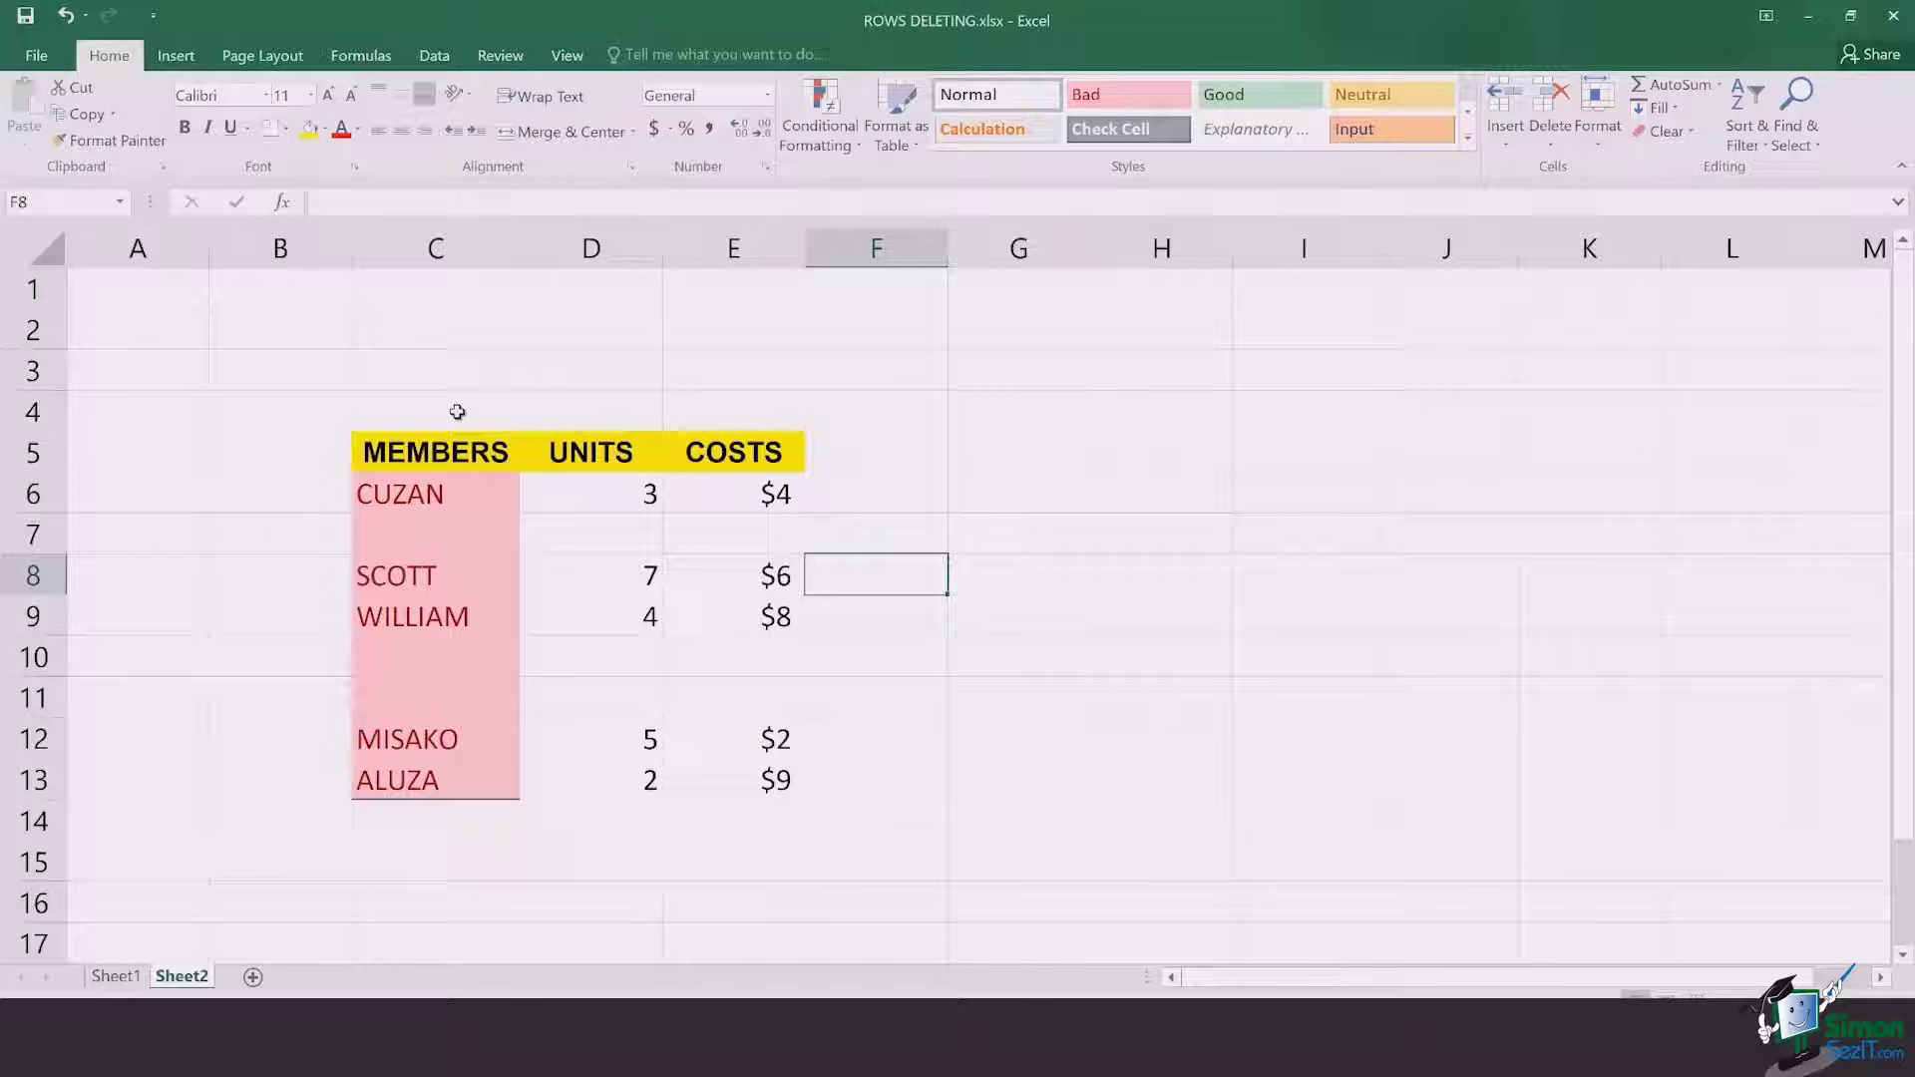
Select the Sheet2 MEMBERS, UNITS and COSTS table and bring up the Go To dialog.
left_click(435, 411)
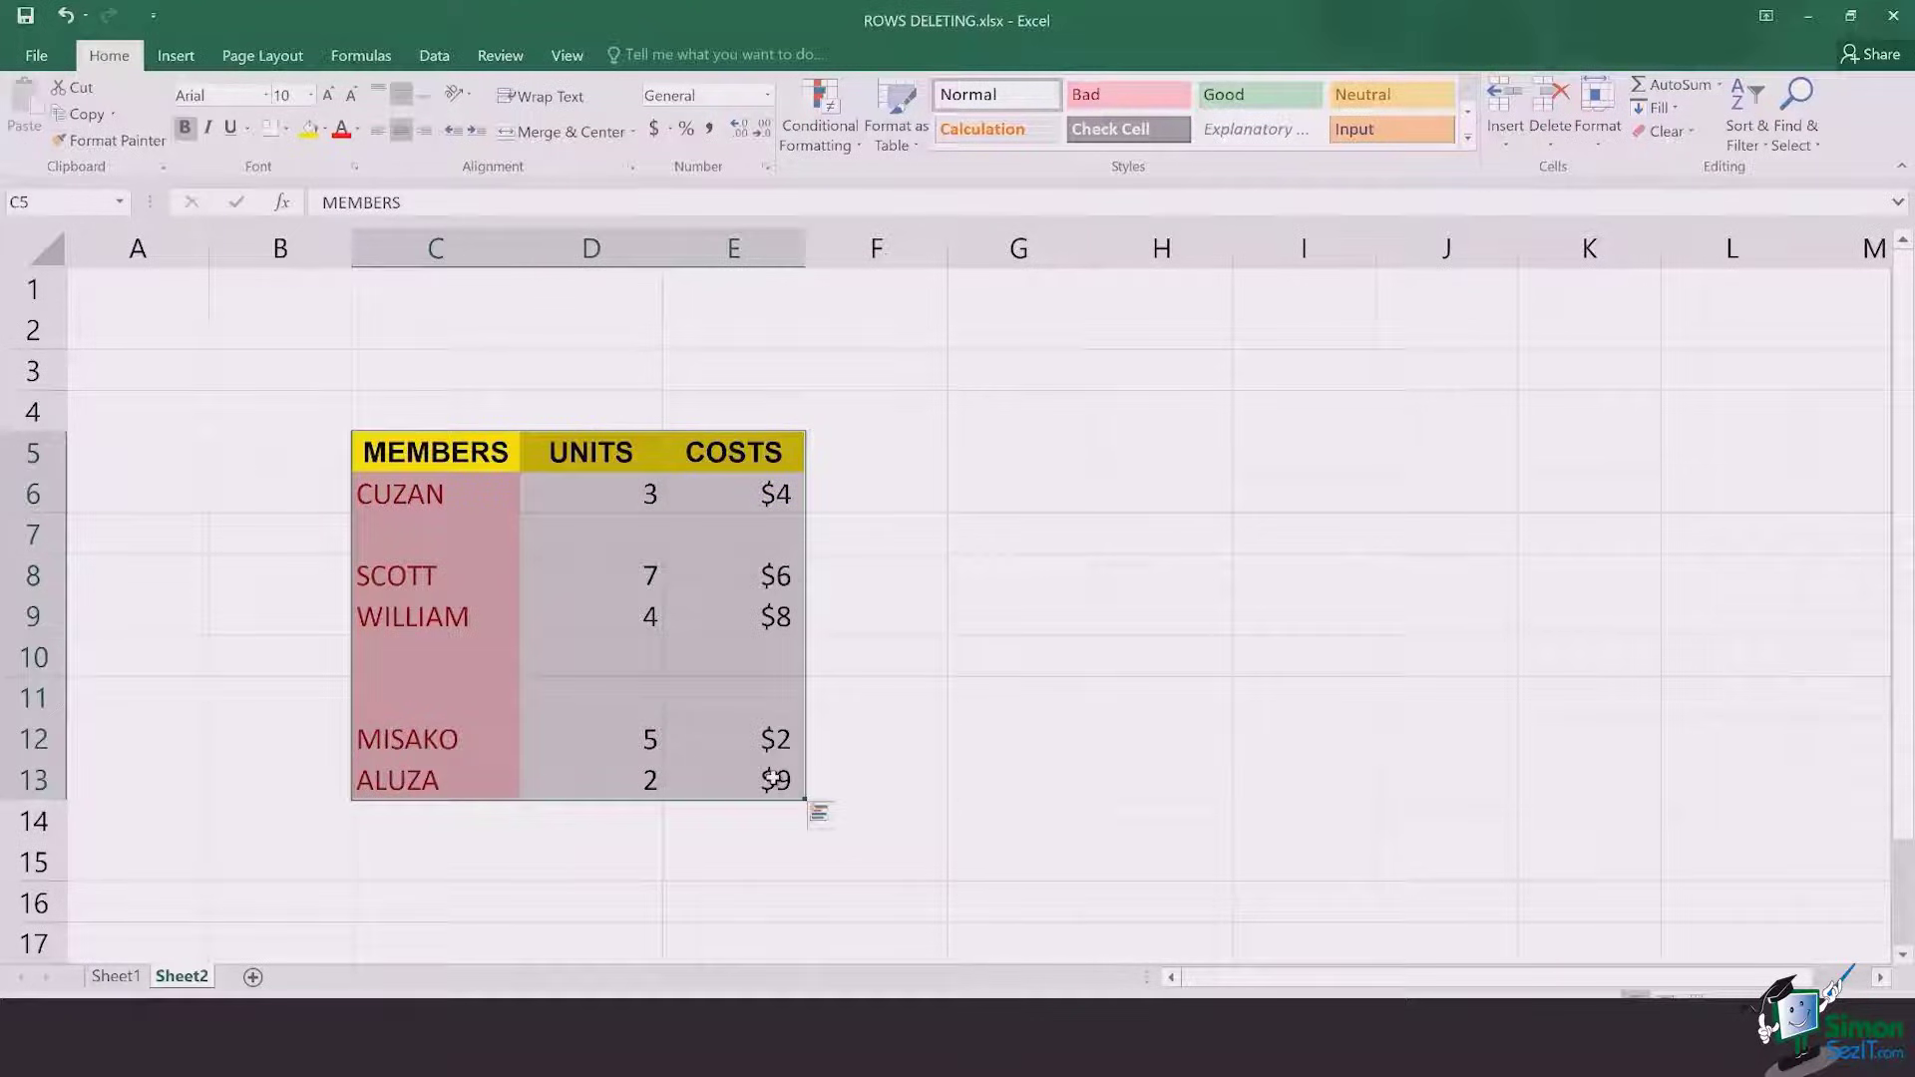
key("ctrl+g")
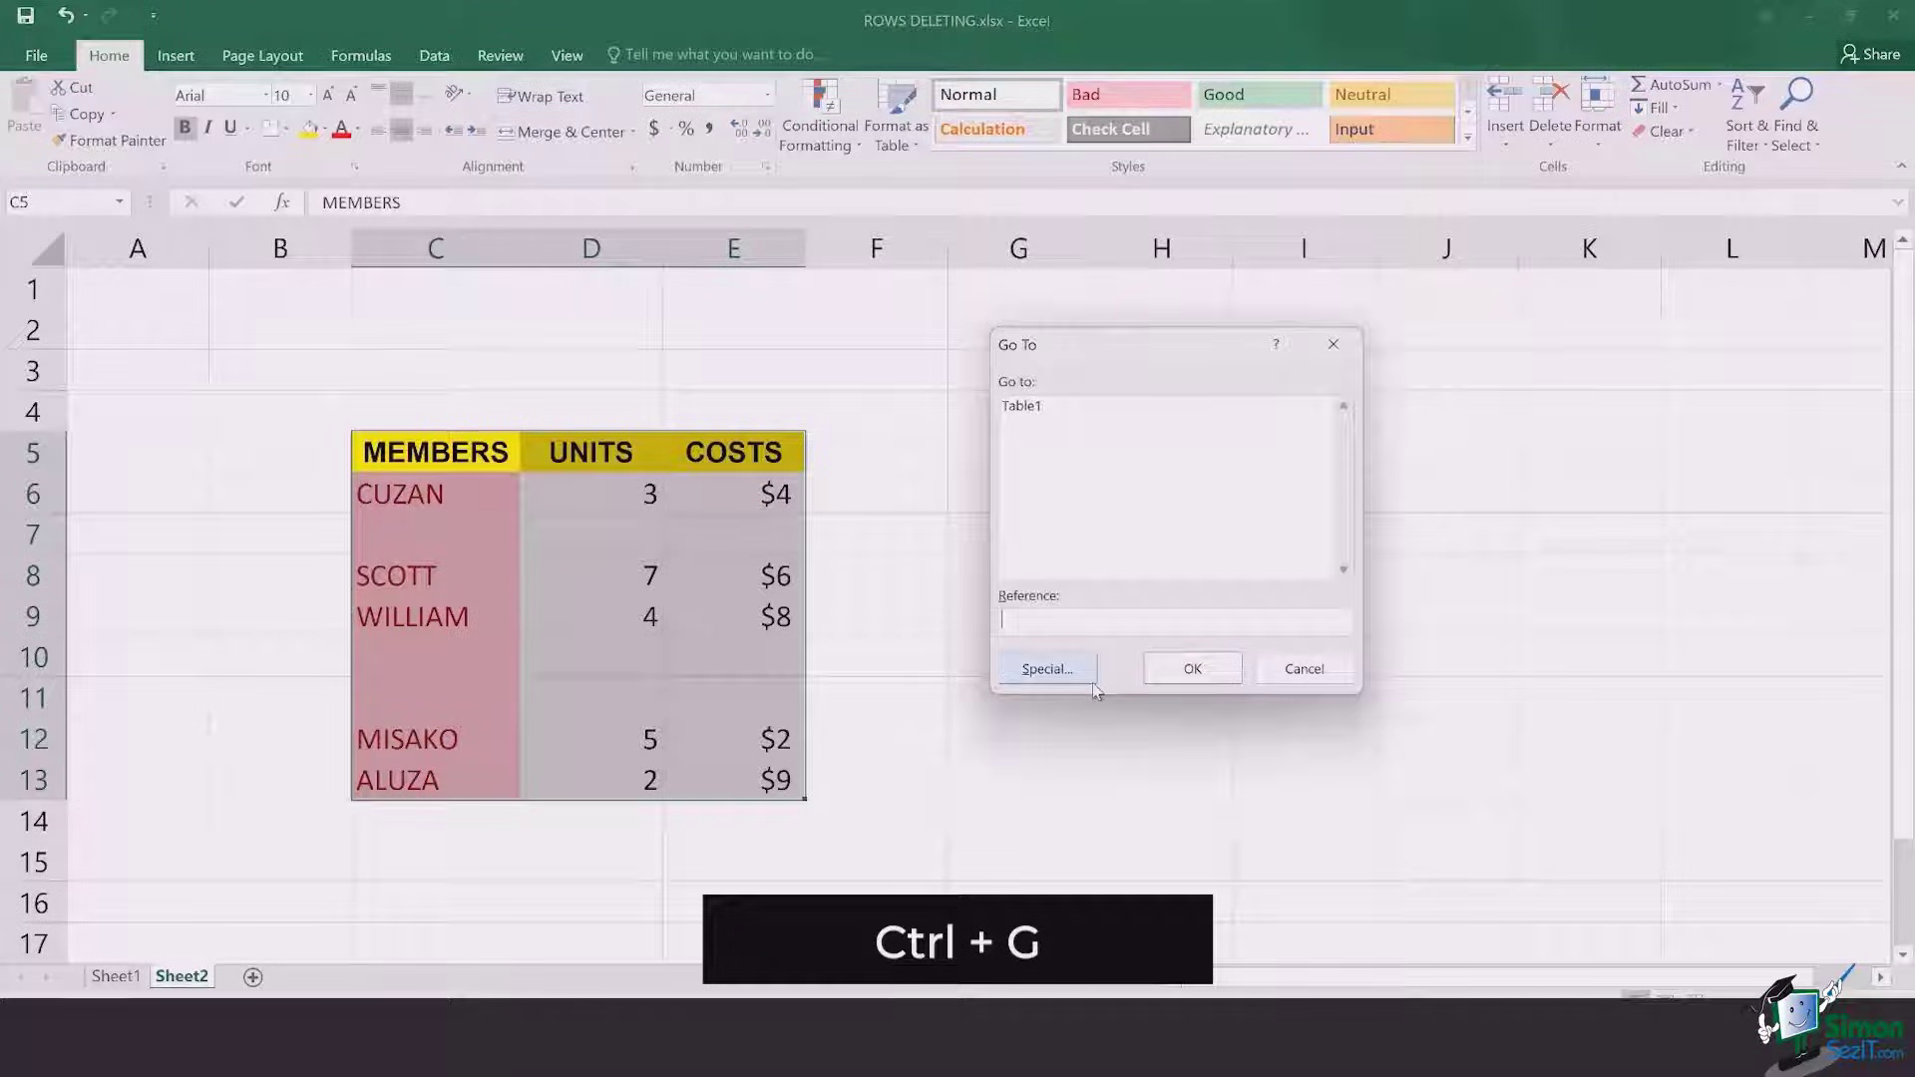
Use Go To Special with Blanks to select the empty cells in the Sheet2 table.
left_click(1046, 668)
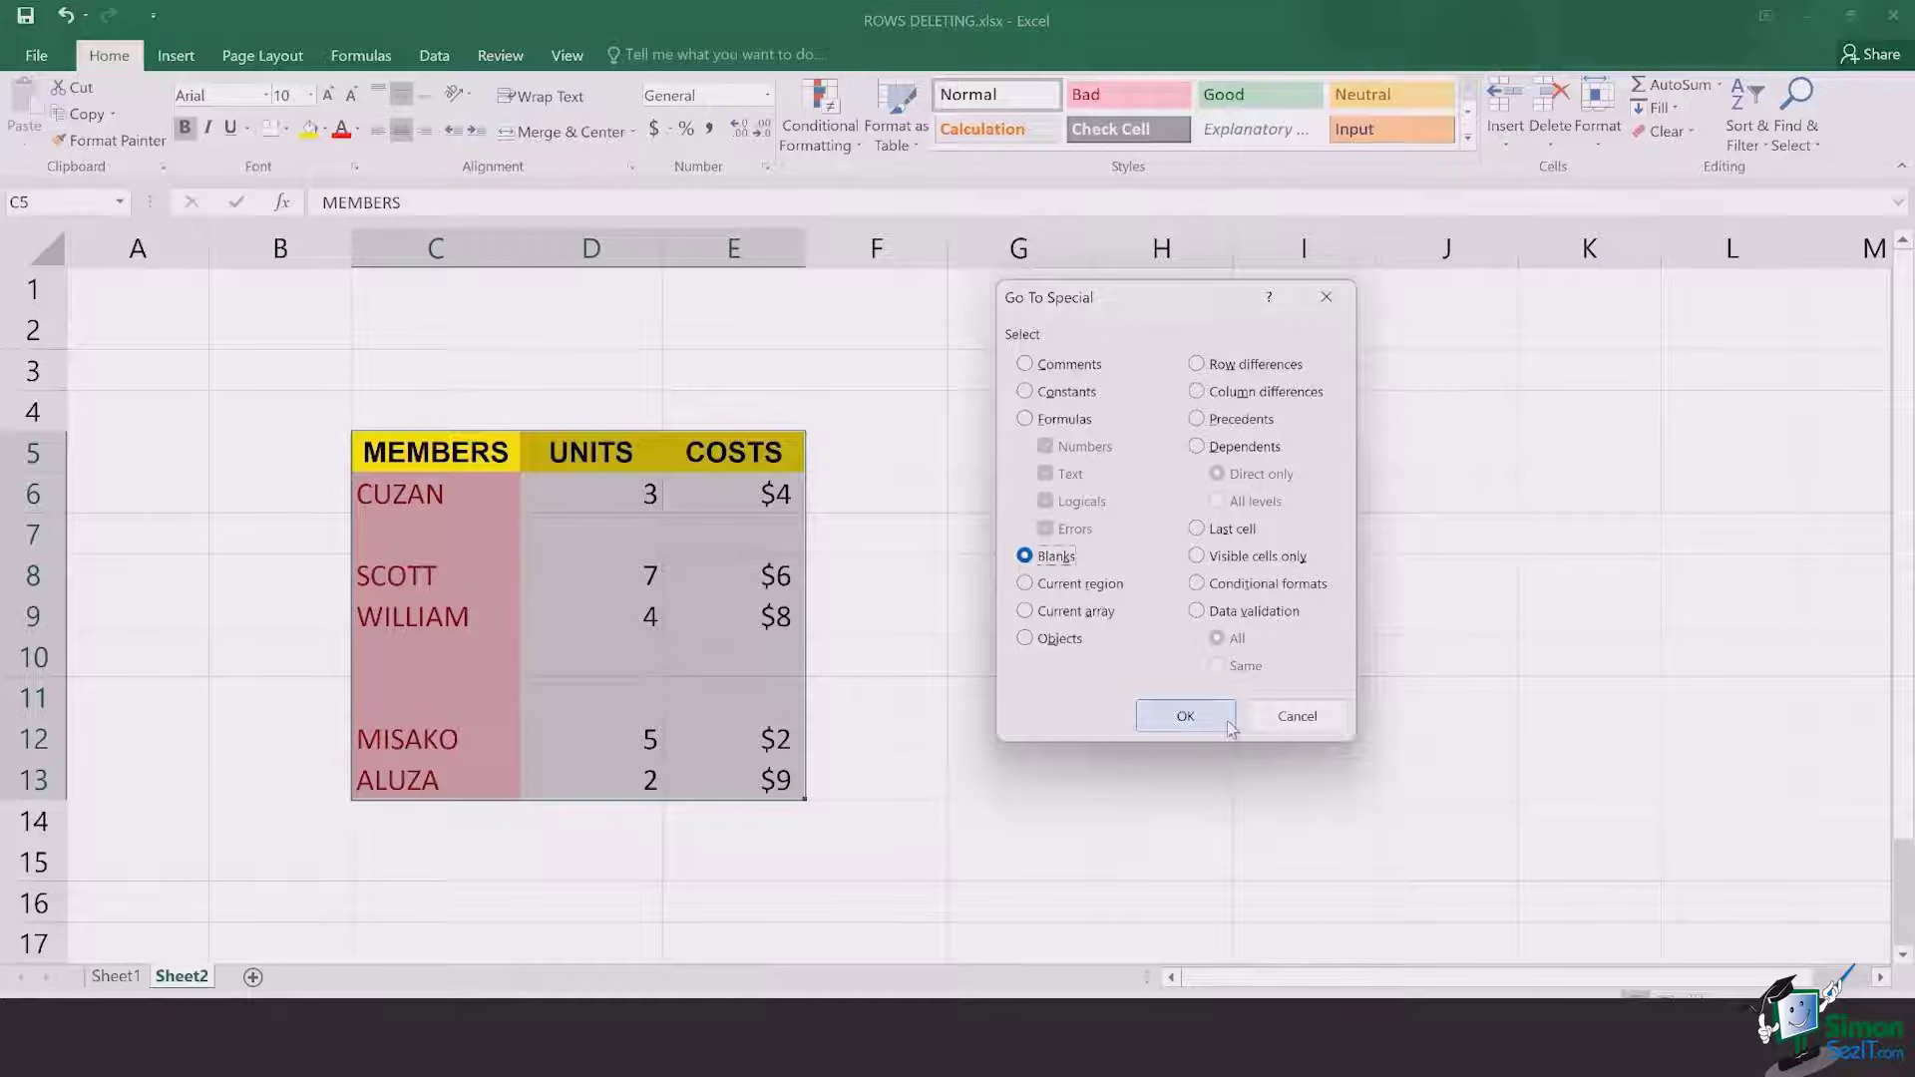
left_click(1183, 716)
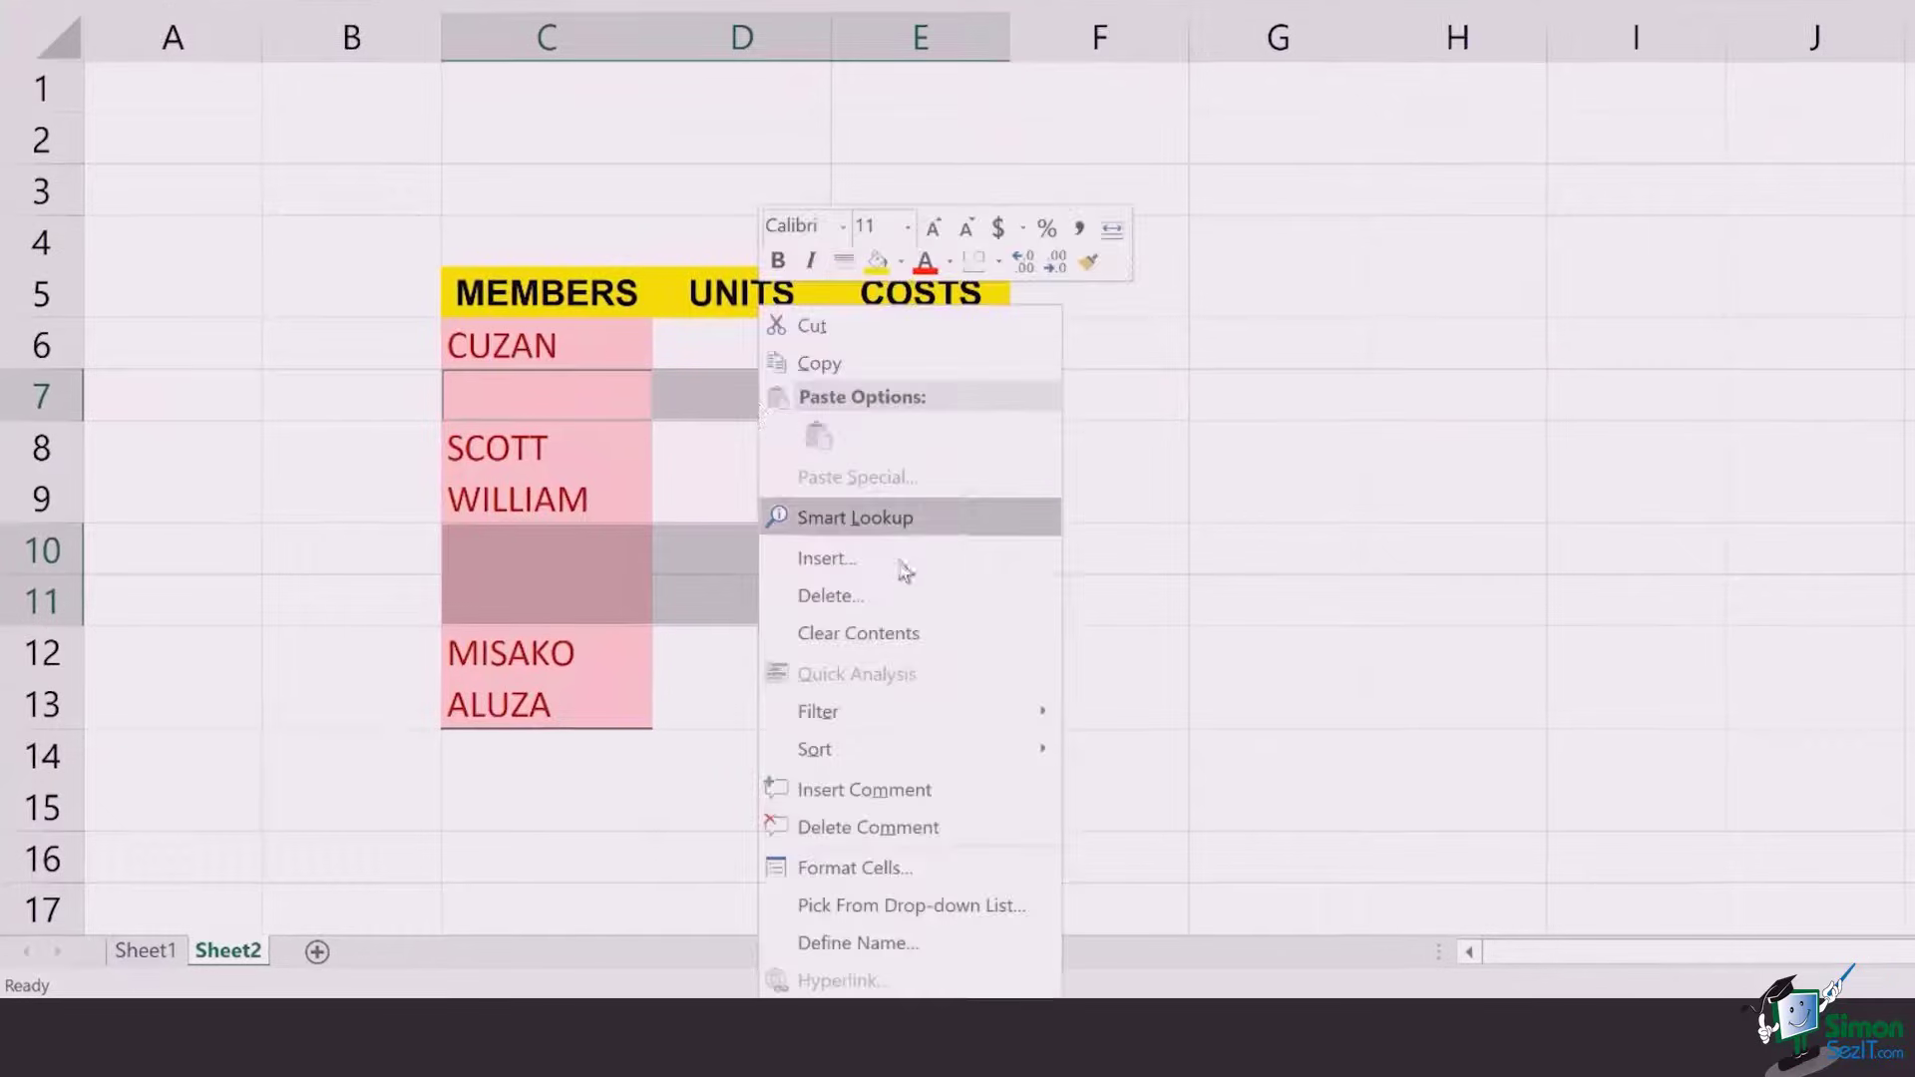
Delete the blank cells shifting cells up so CUZAN, SCOTT, WILLIAM, MISAKO and ALUZA list without gaps.
left_click(830, 595)
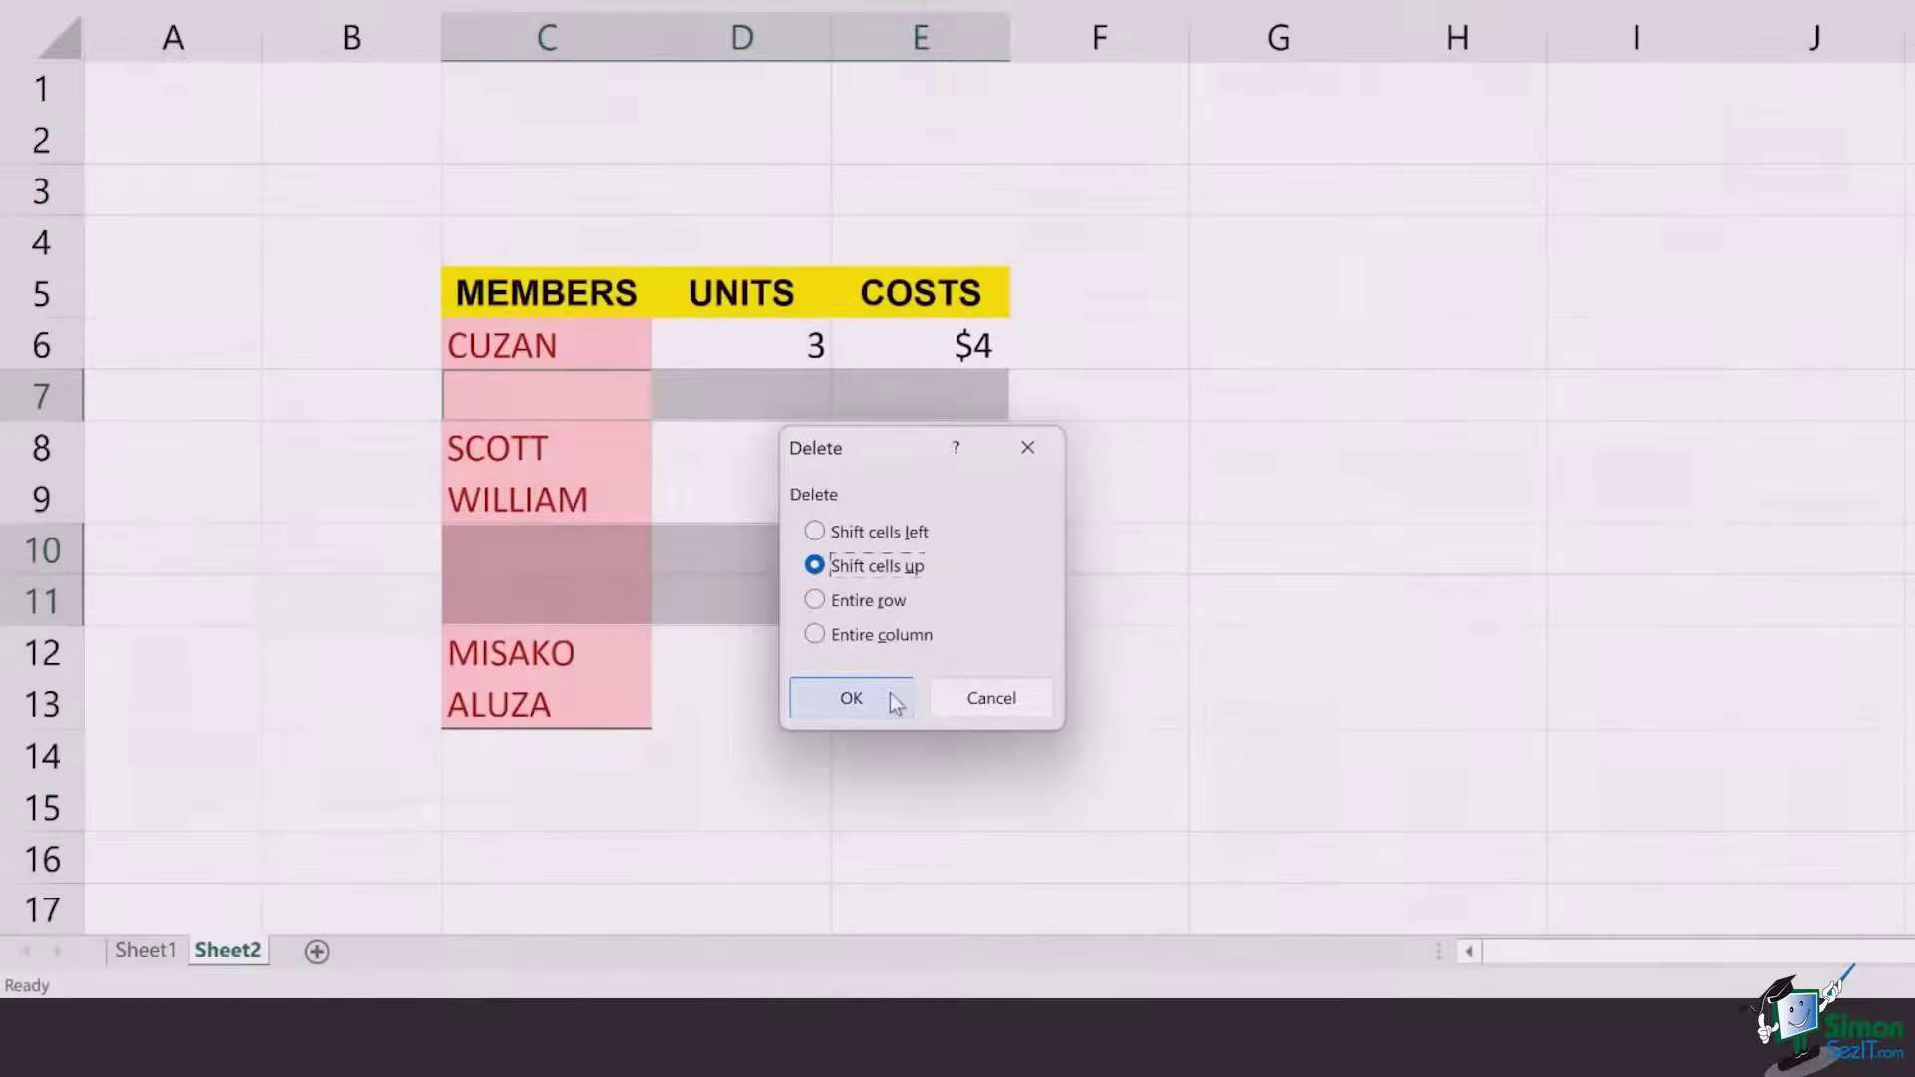
left_click(849, 698)
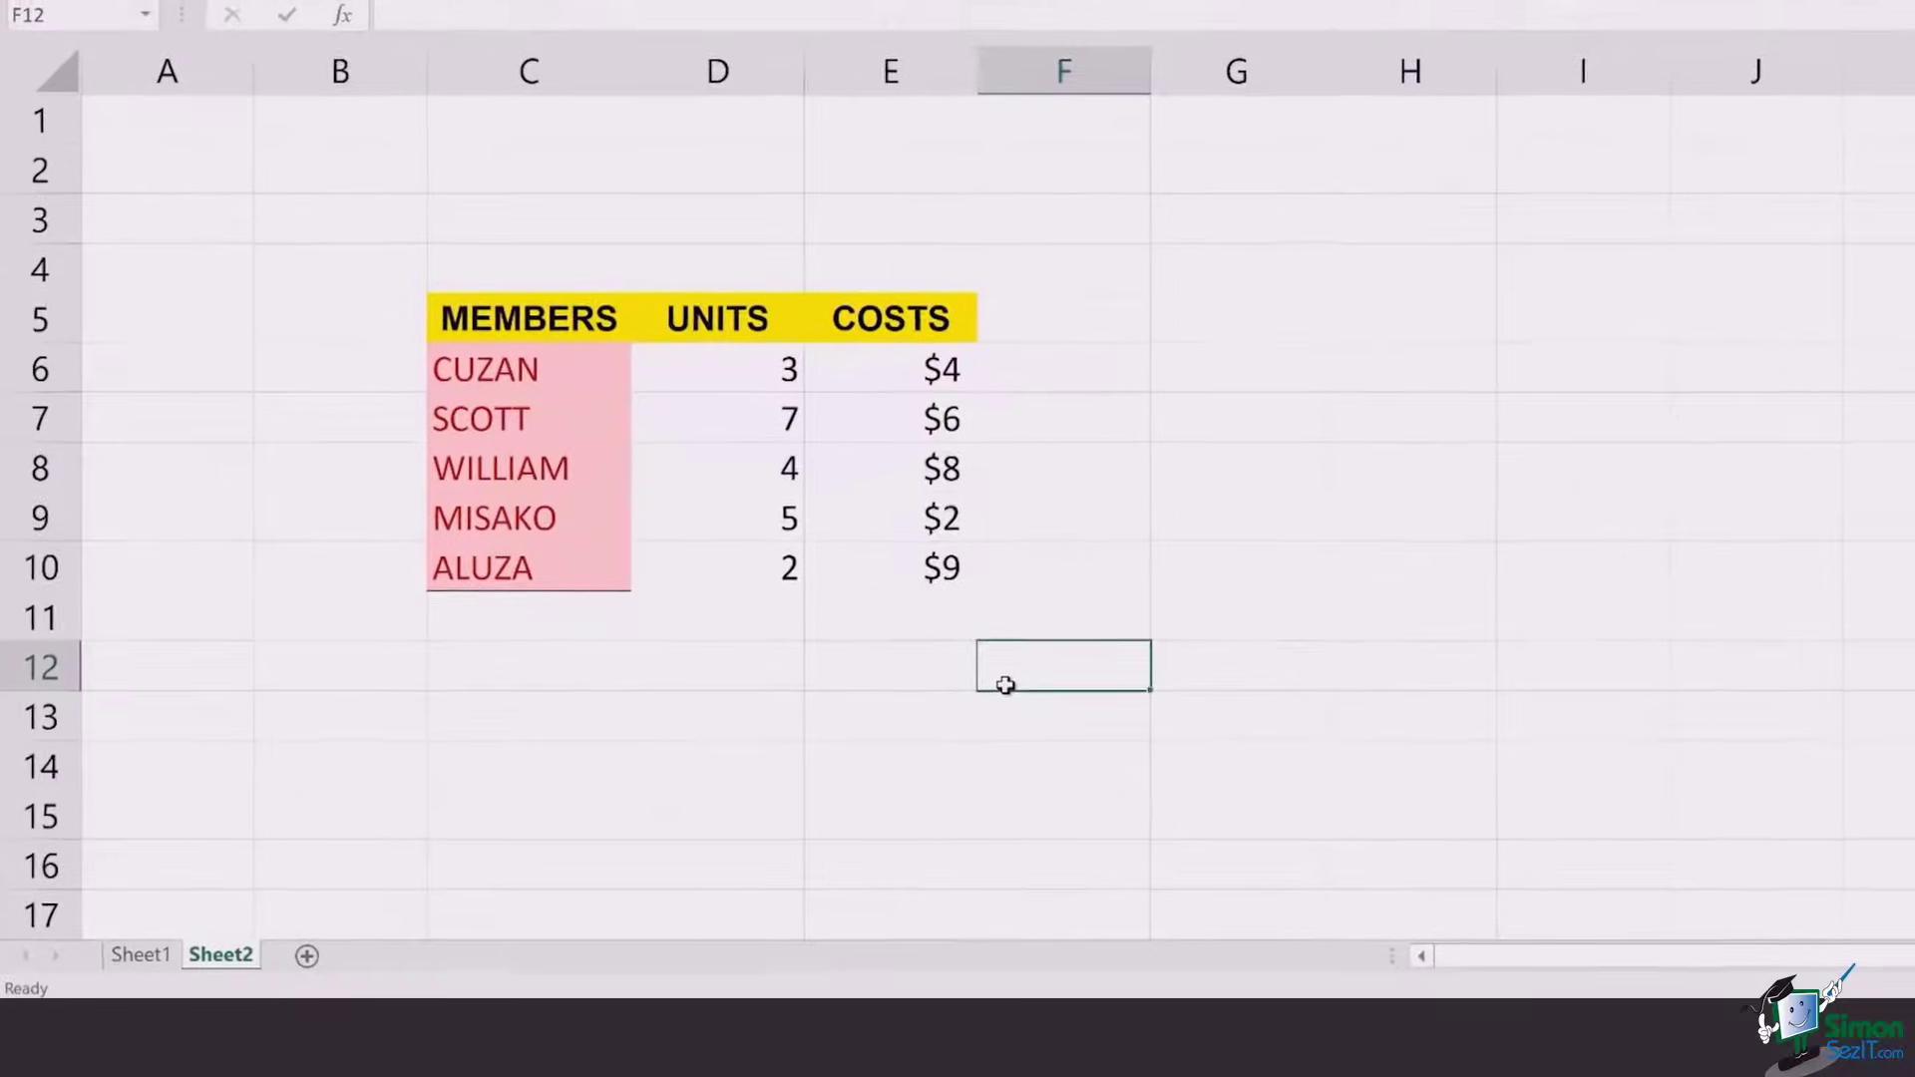